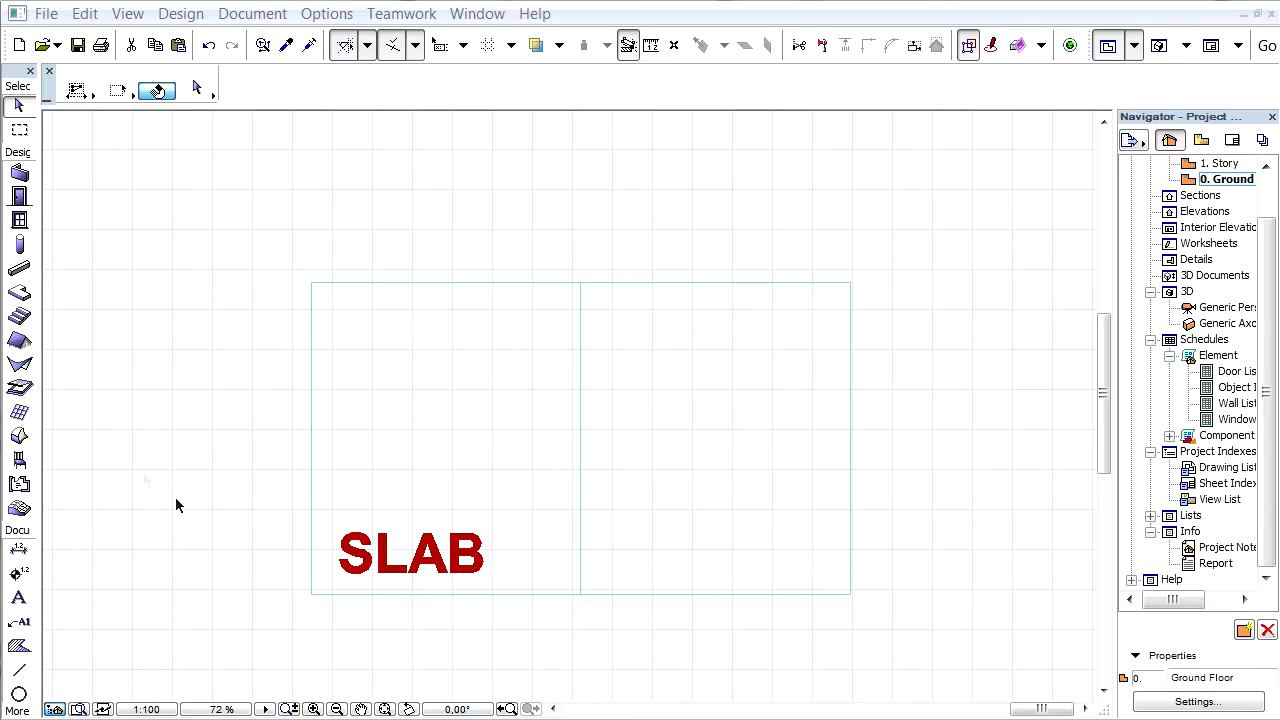
{"action": "mouse_move", "coordinate": [20, 460]}
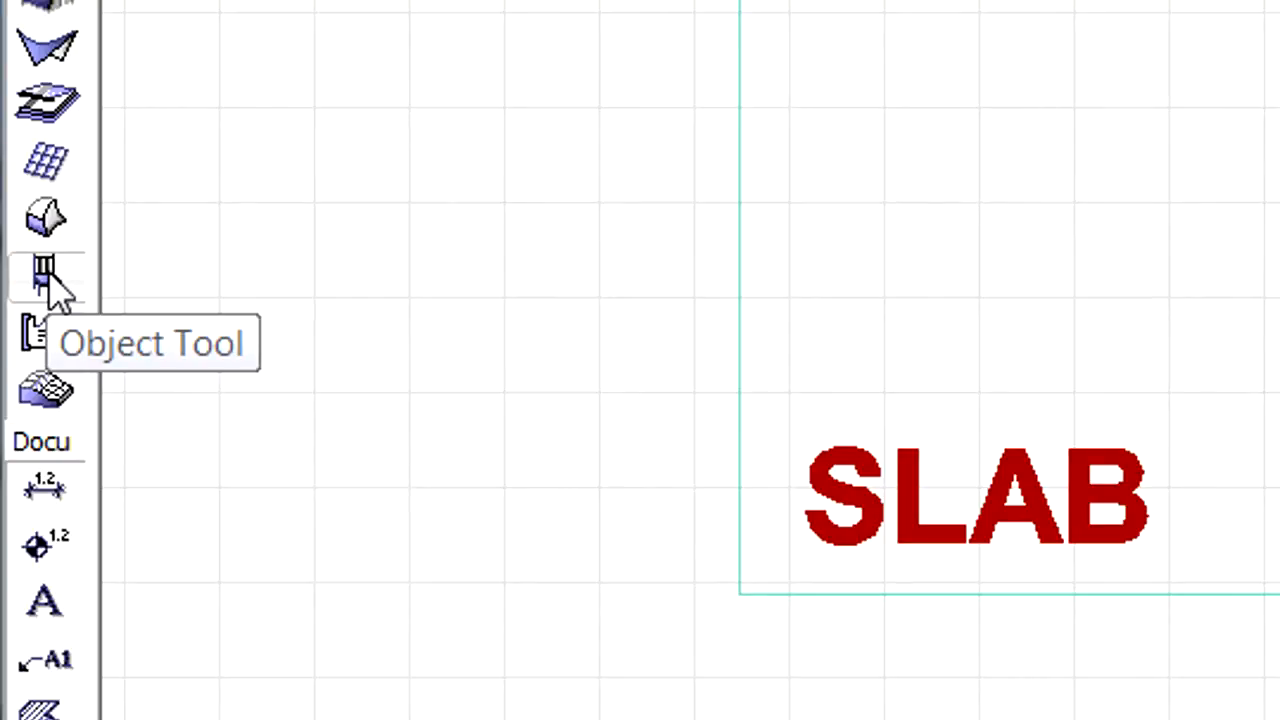
In the Coordinate Dimension defaults, try World and Custom World coordinates, then keep Project Coordinates.
{"action": "double_click", "coordinate": [45, 278]}
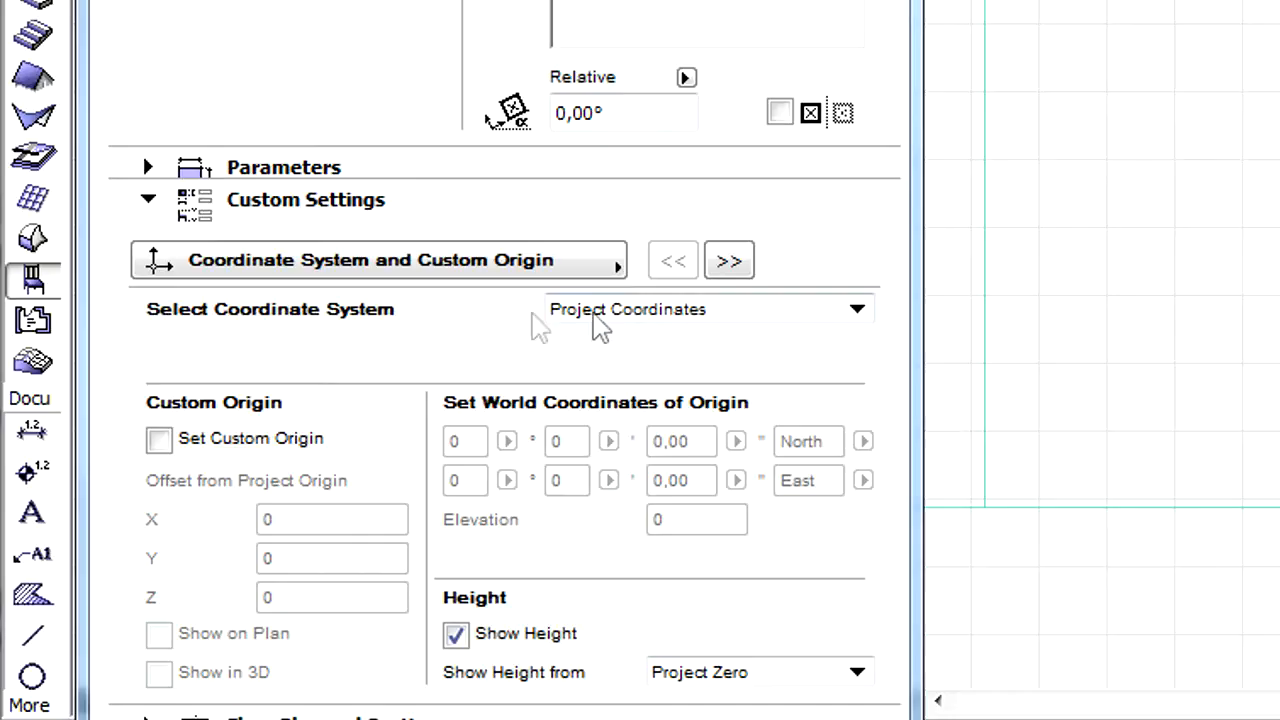
{"action": "left_click", "coordinate": [856, 309]}
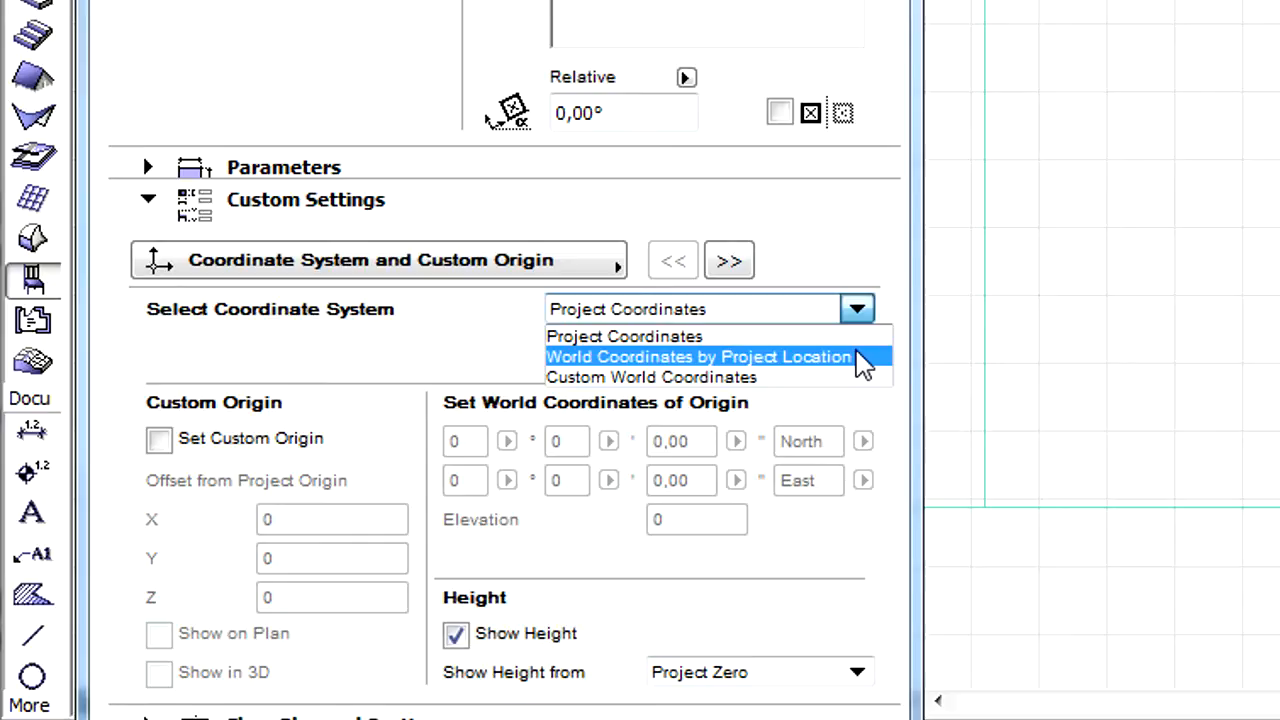
{"action": "left_click", "coordinate": [698, 357]}
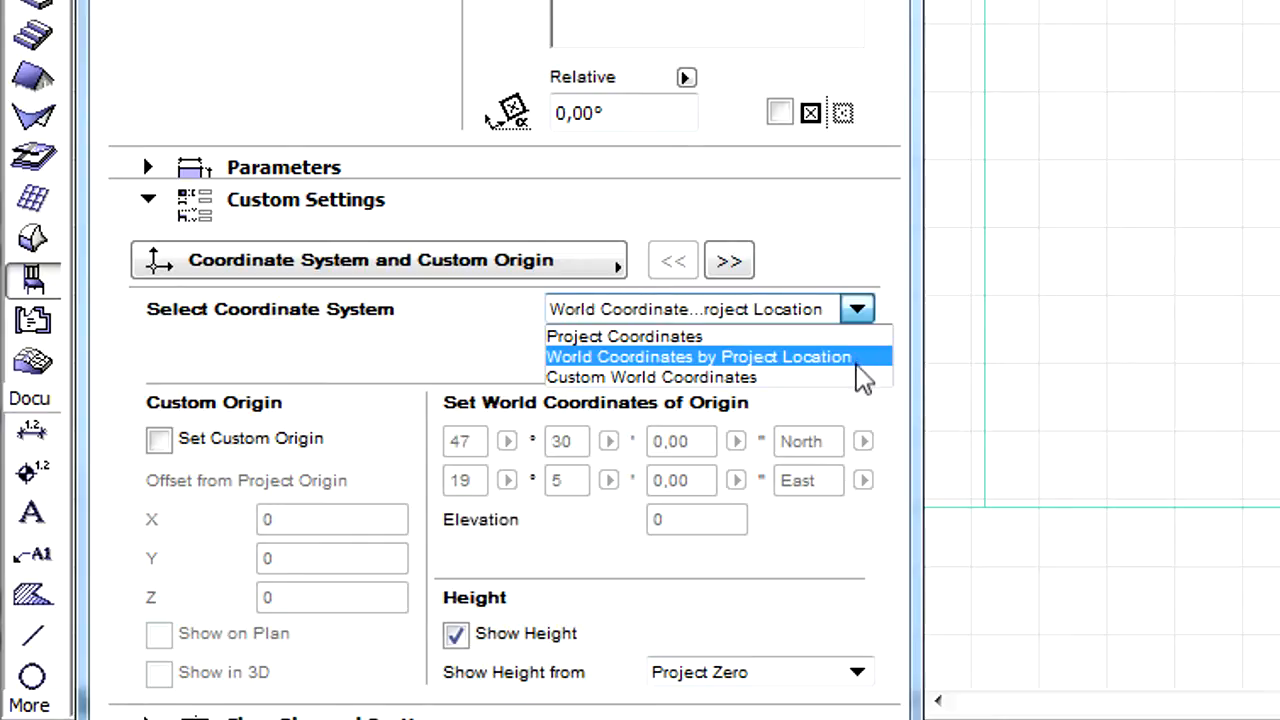
{"action": "left_click", "coordinate": [651, 377]}
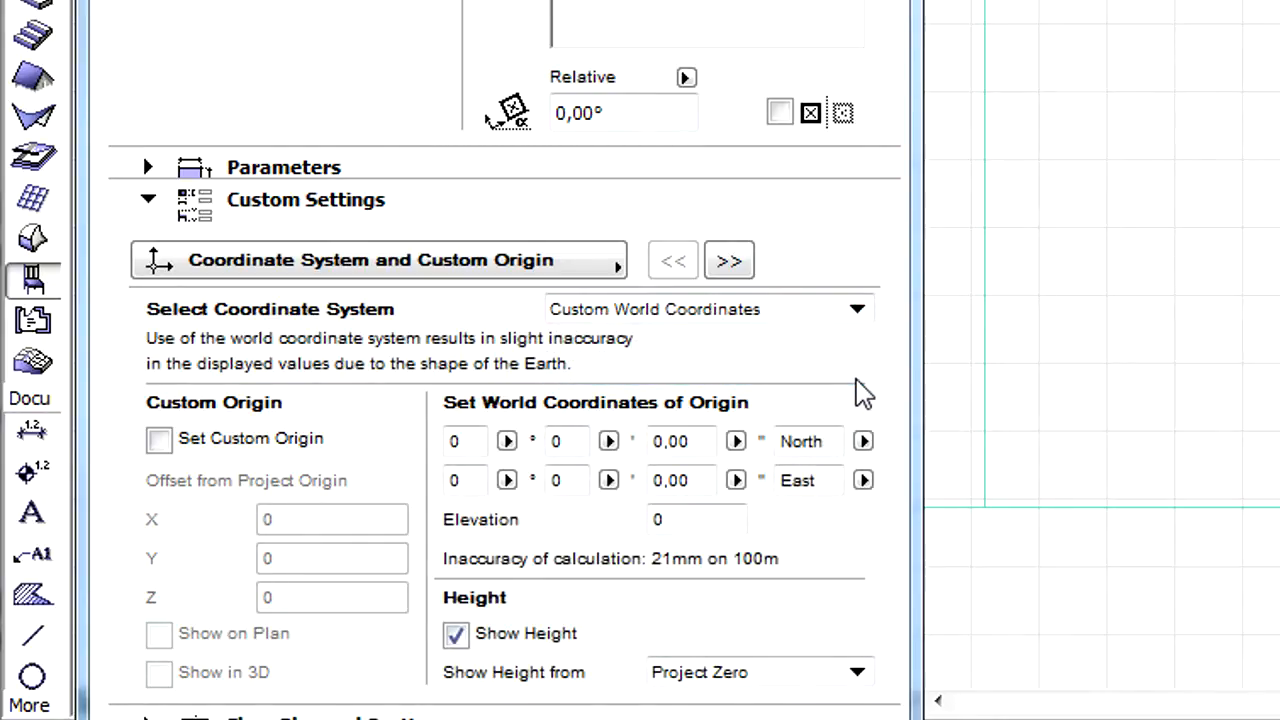
{"action": "left_click", "coordinate": [857, 309]}
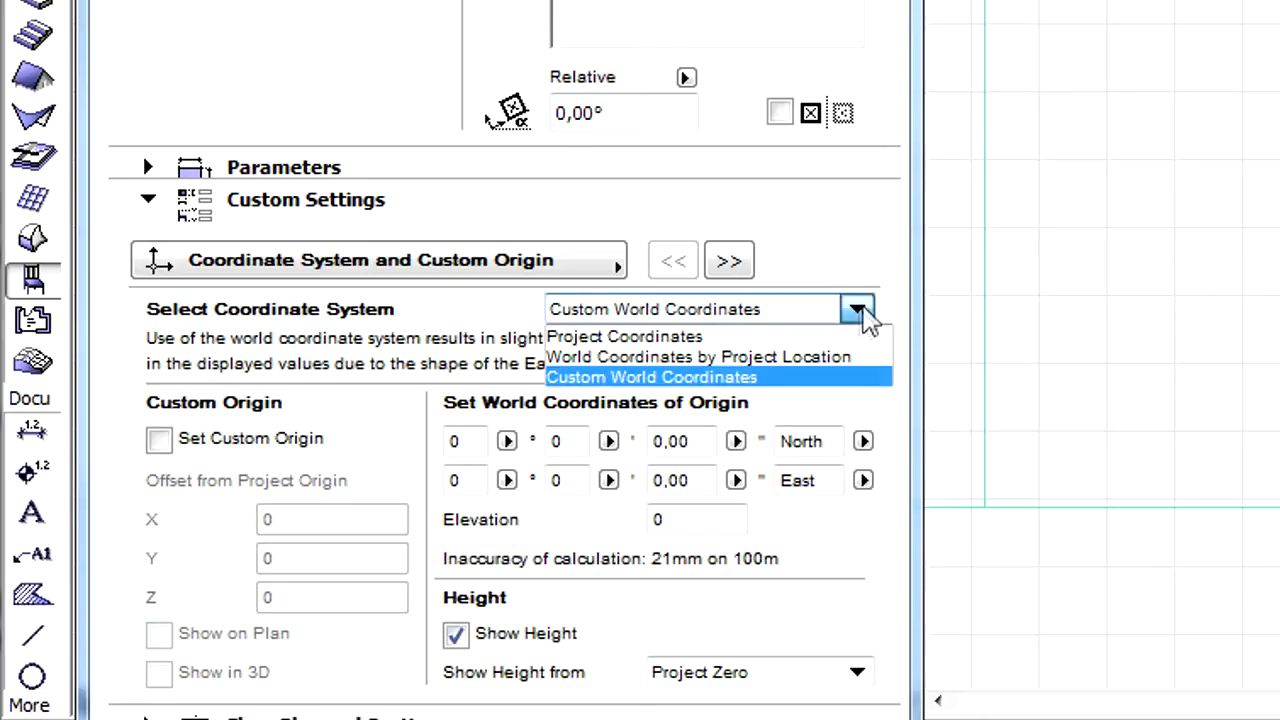
{"action": "left_click", "coordinate": [624, 336]}
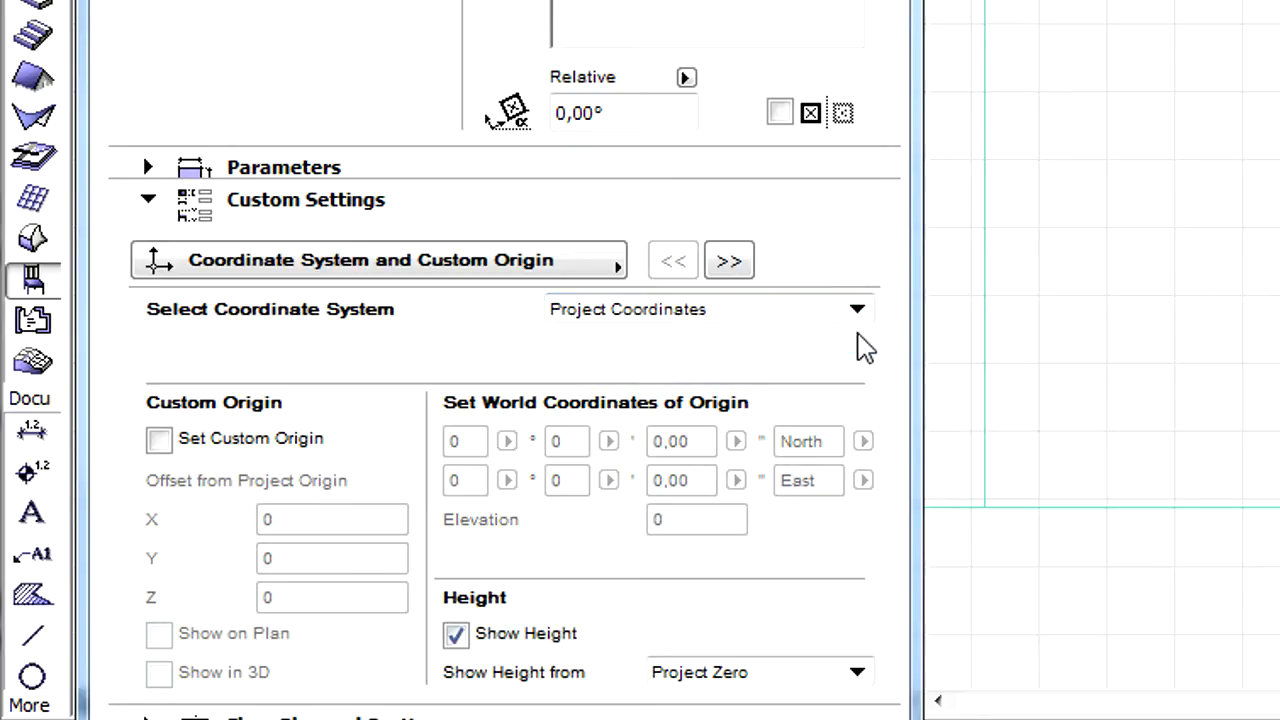
Toggle the custom origin offset on and back off, leaving heights from Project Zero.
{"action": "left_click", "coordinate": [158, 438]}
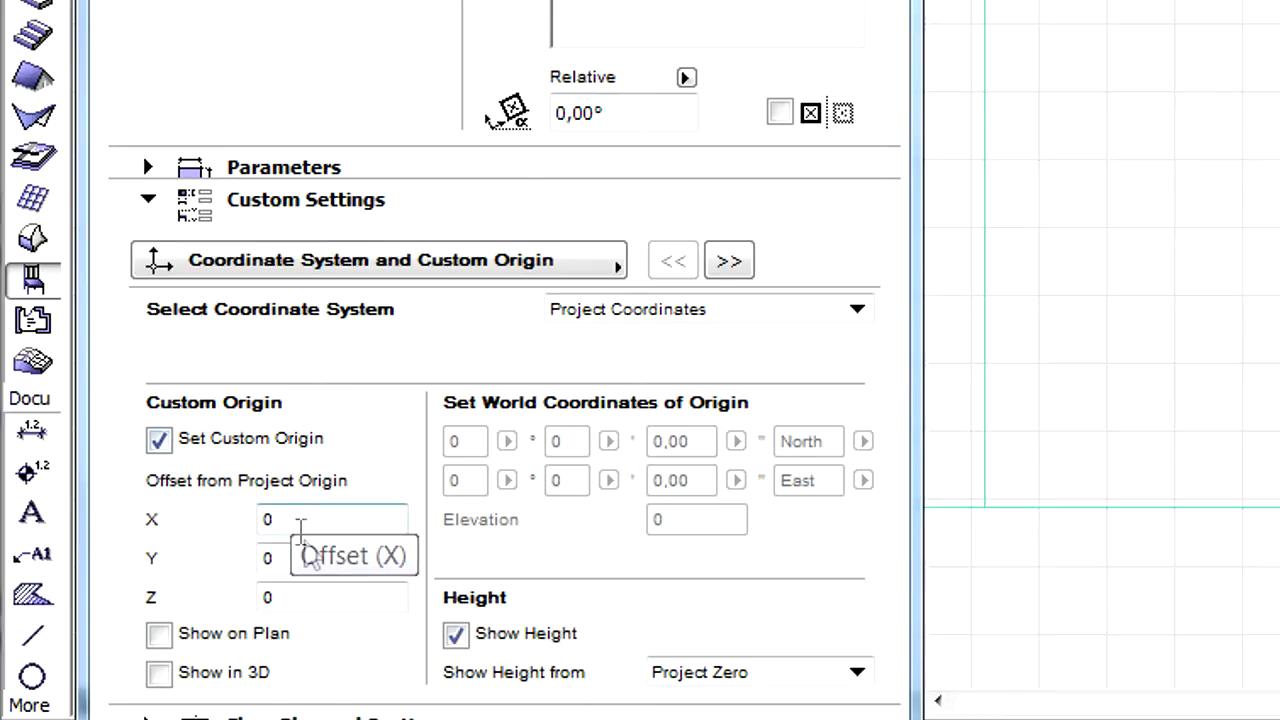
{"action": "mouse_move", "coordinate": [337, 597]}
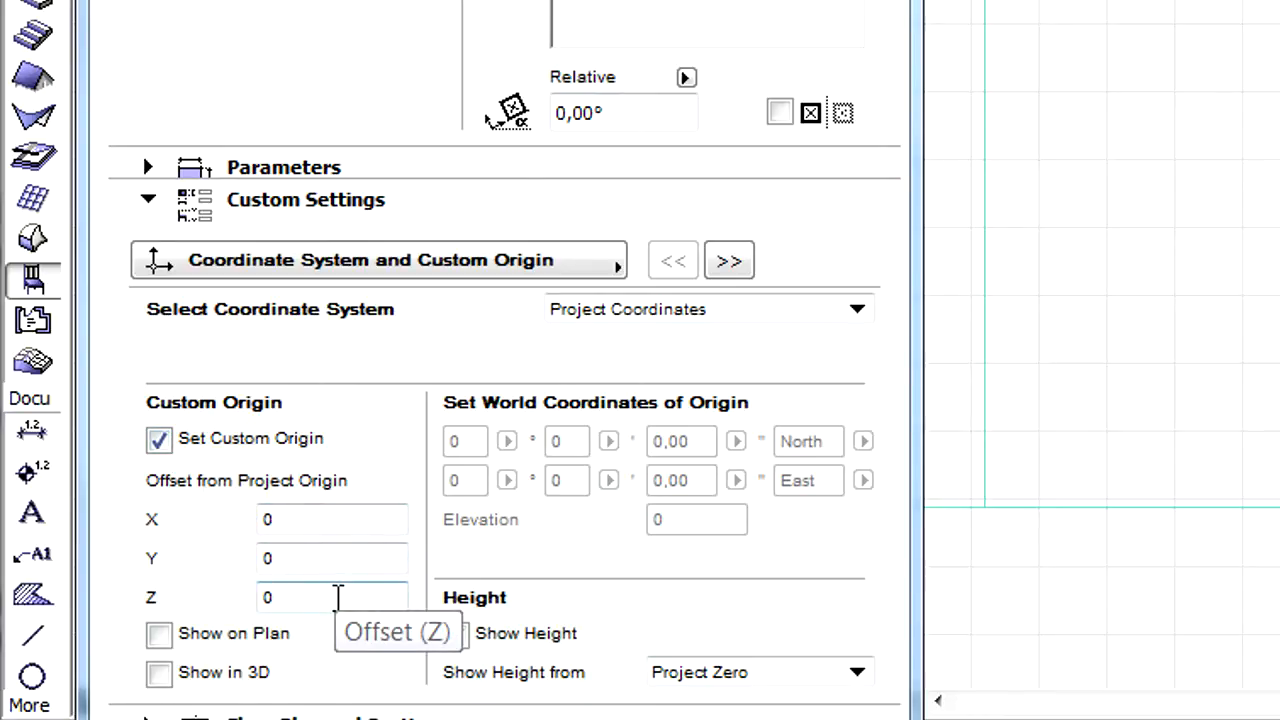
{"action": "left_click", "coordinate": [455, 633]}
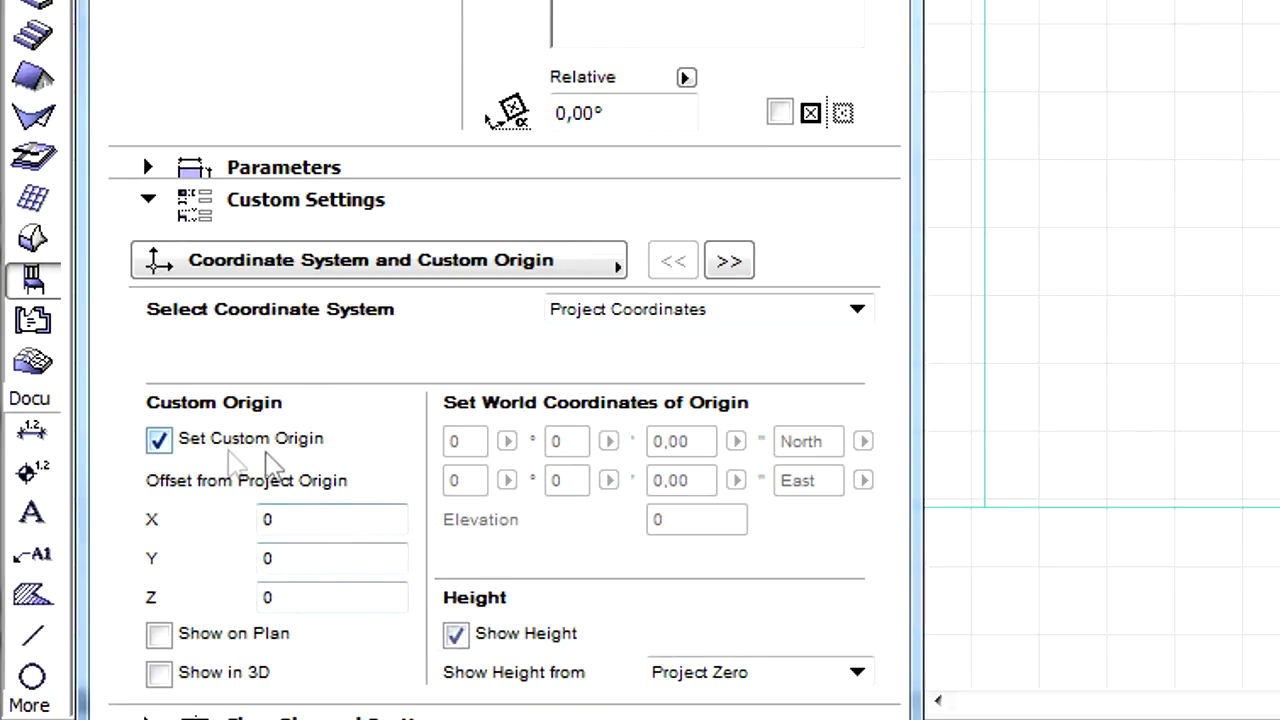
{"action": "left_click", "coordinate": [158, 439]}
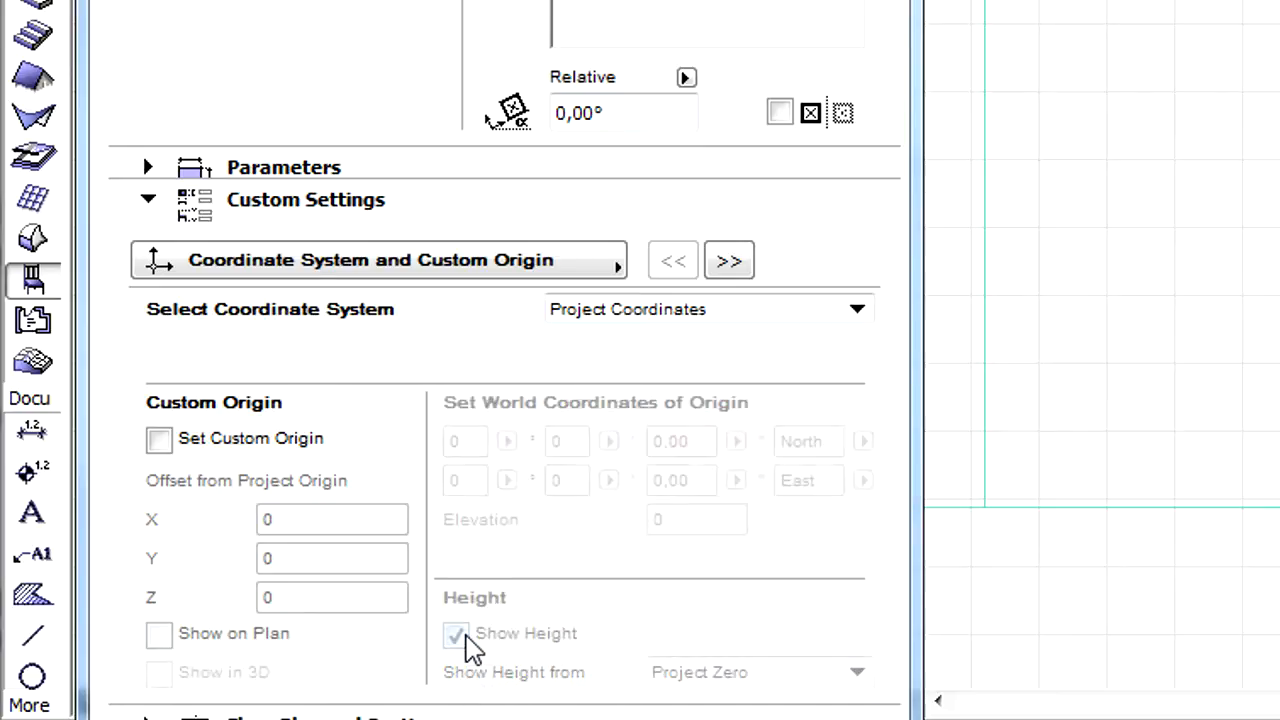
{"action": "left_click", "coordinate": [456, 633]}
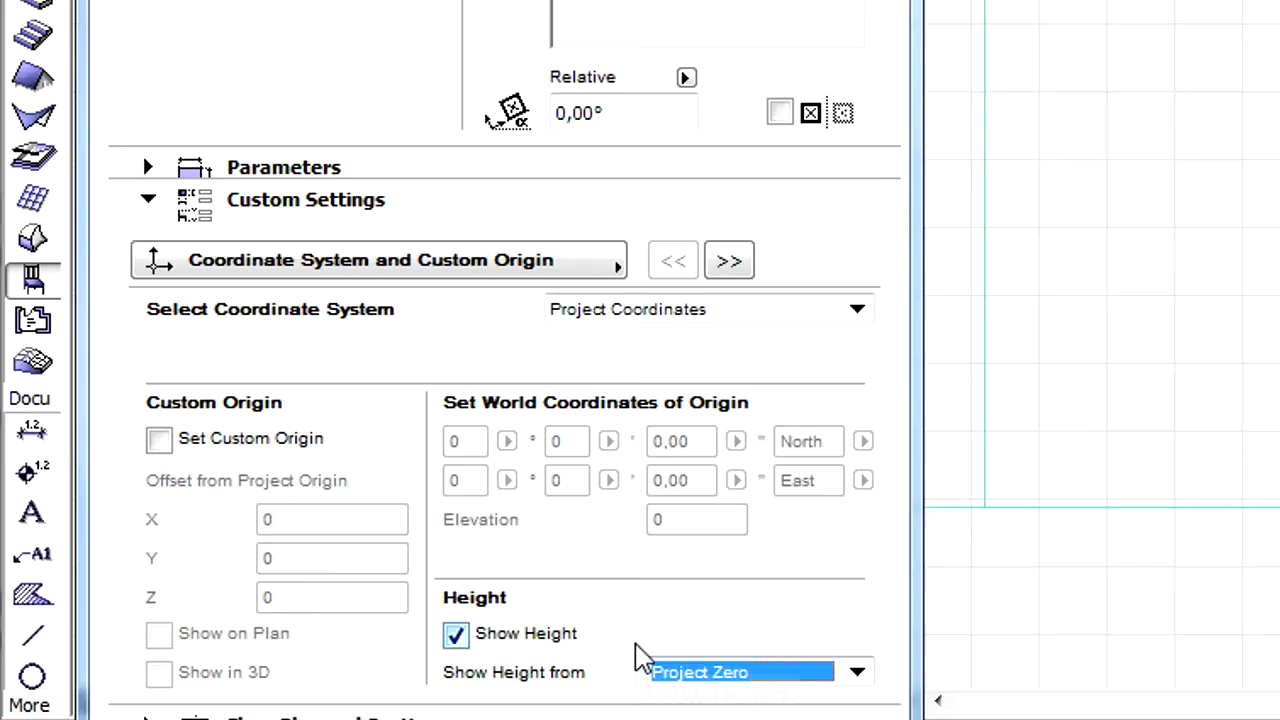
{"action": "left_click", "coordinate": [729, 260]}
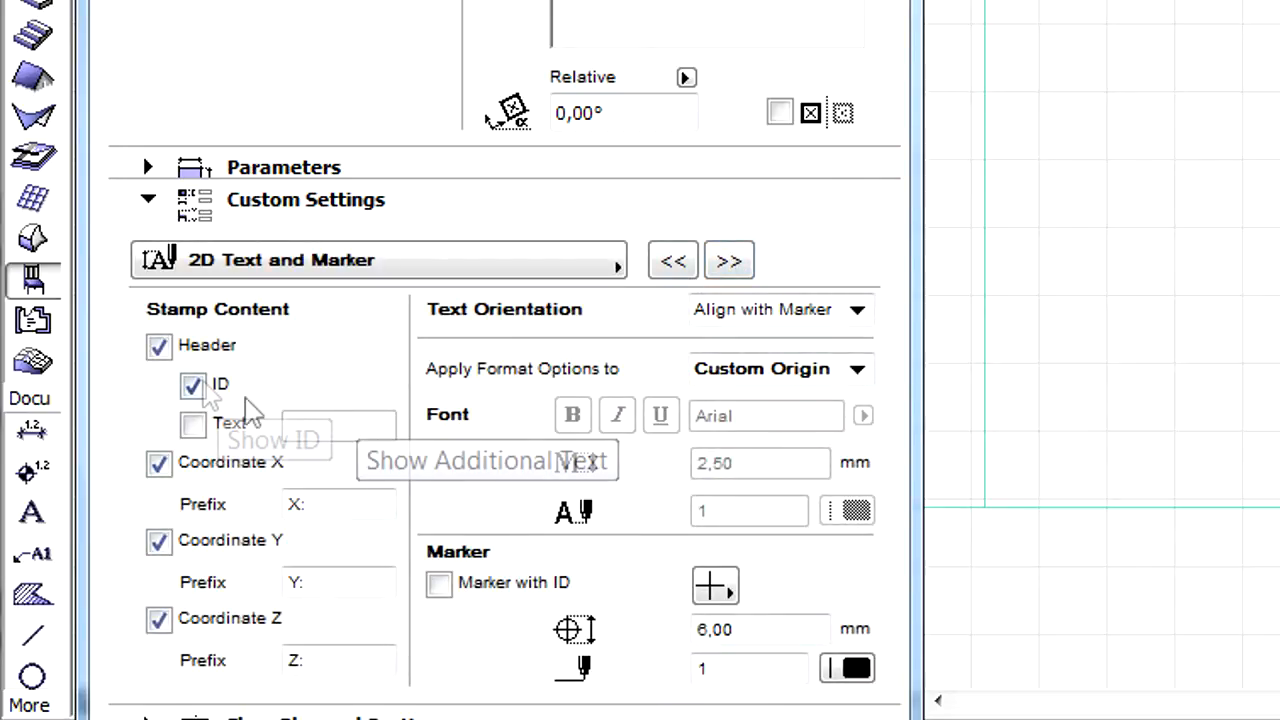
Keep the stamp header with ID shown and text orientation aligned with the marker.
{"action": "left_click", "coordinate": [158, 345]}
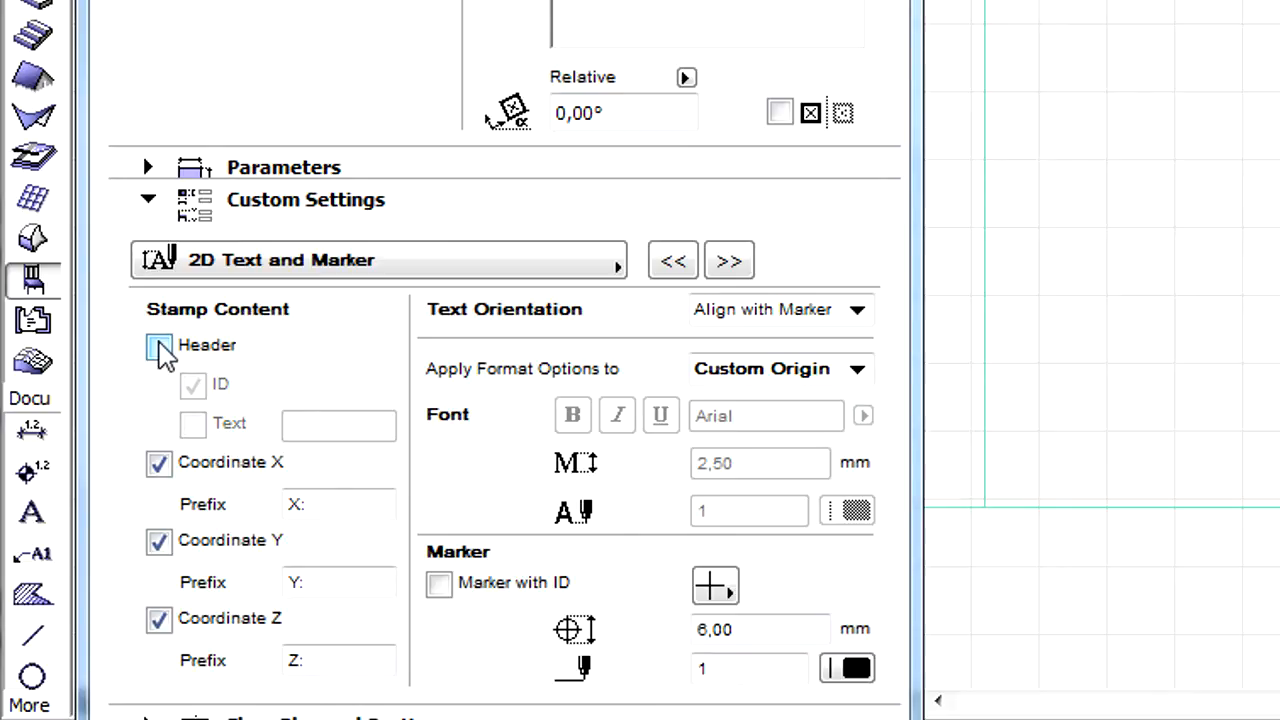
{"action": "left_click", "coordinate": [158, 345]}
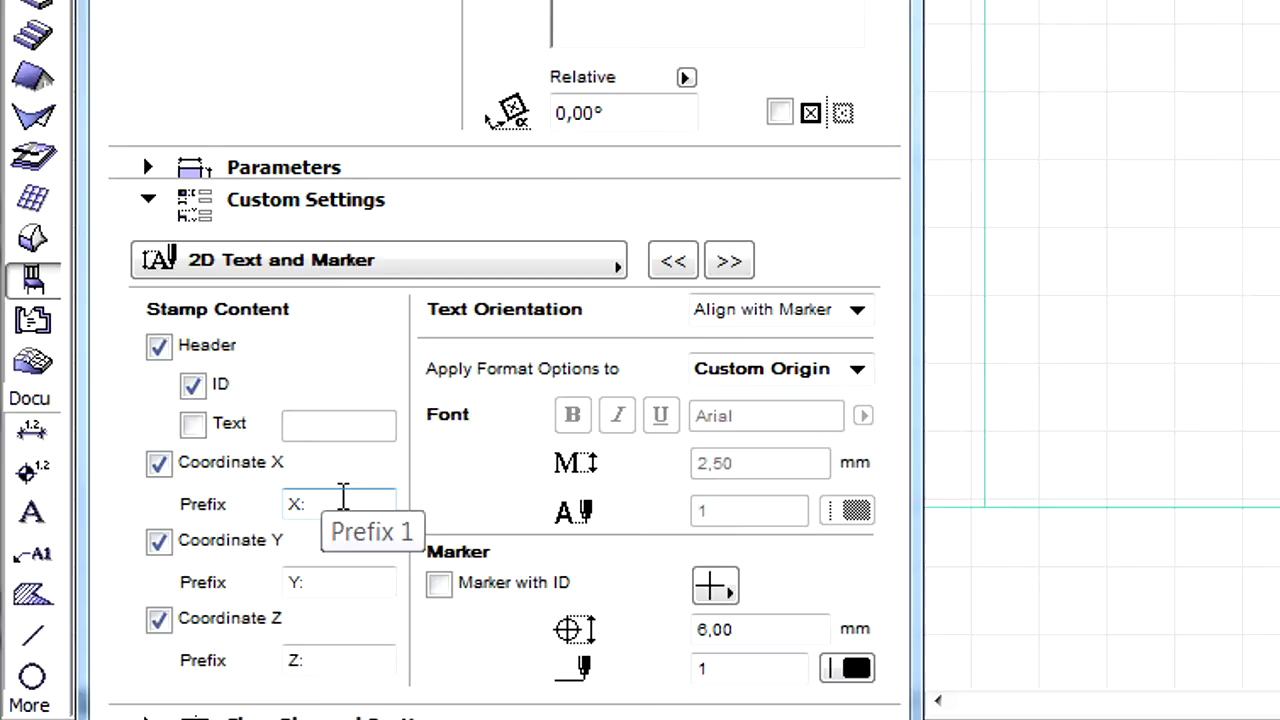
{"action": "mouse_move", "coordinate": [835, 350]}
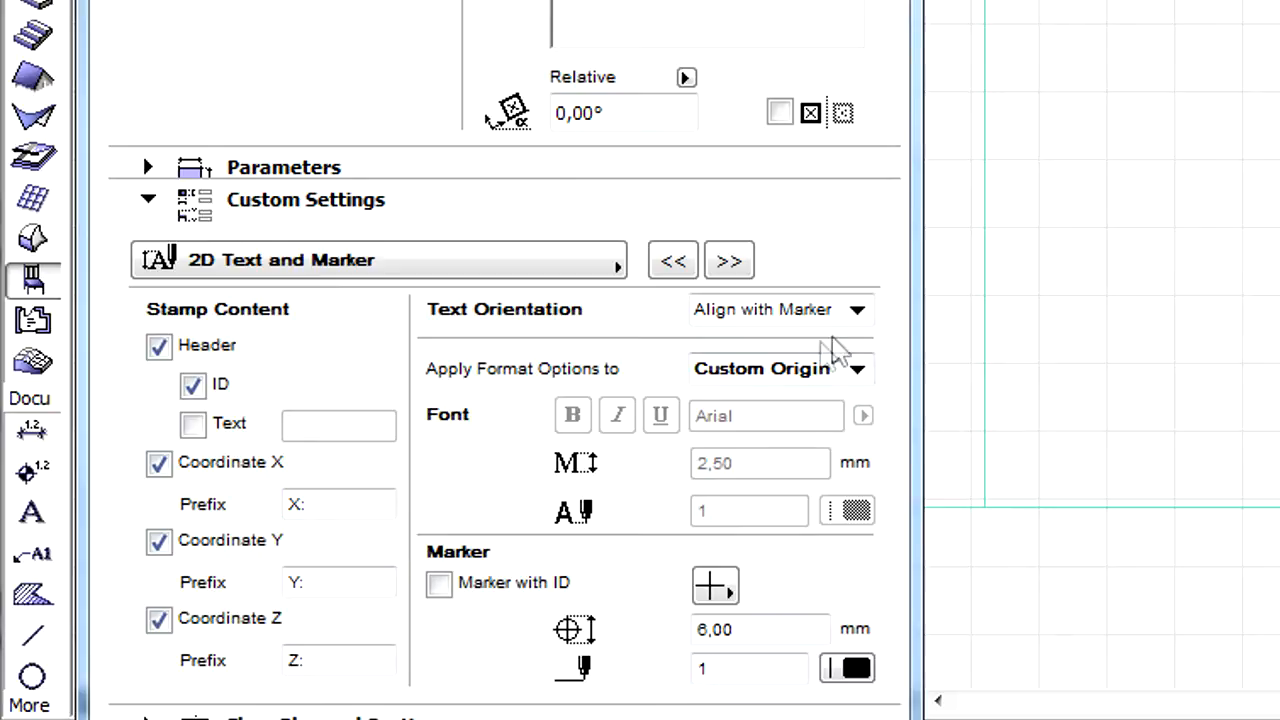
{"action": "left_click", "coordinate": [857, 309]}
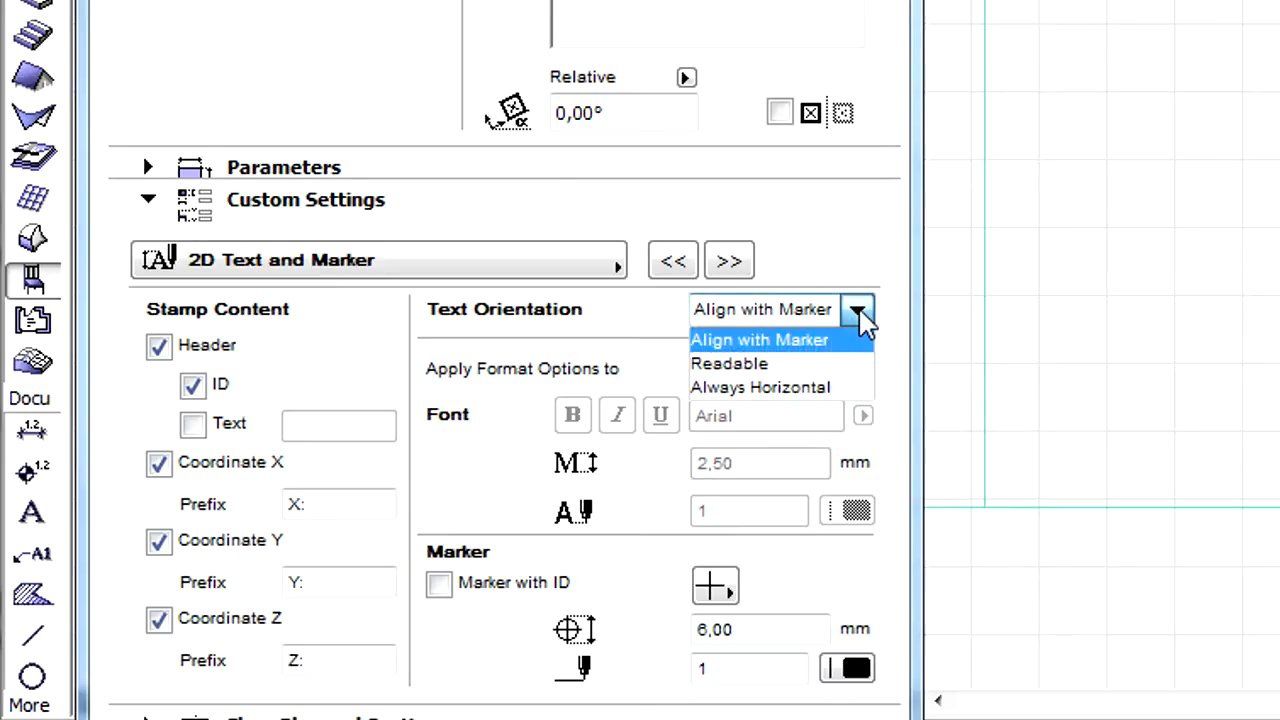
{"action": "left_click", "coordinate": [759, 339]}
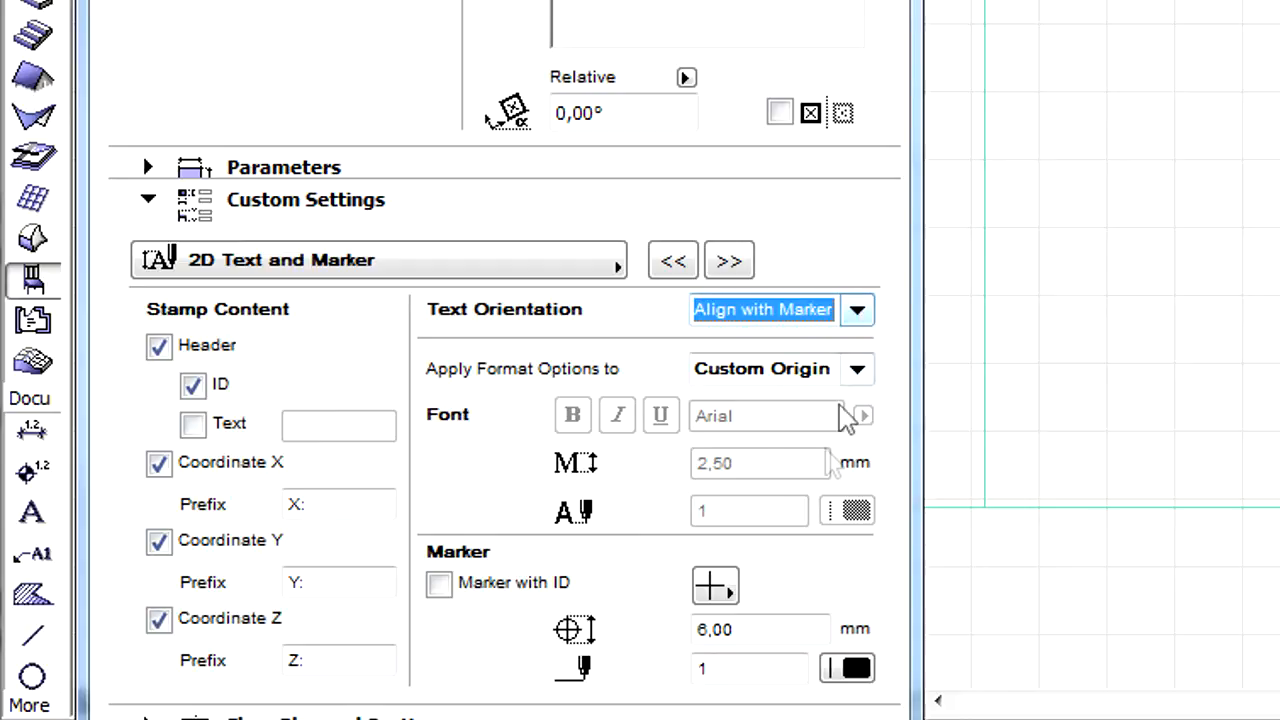
Keep the plain cross marker shape for the 2D stamp.
{"action": "left_click", "coordinate": [714, 585]}
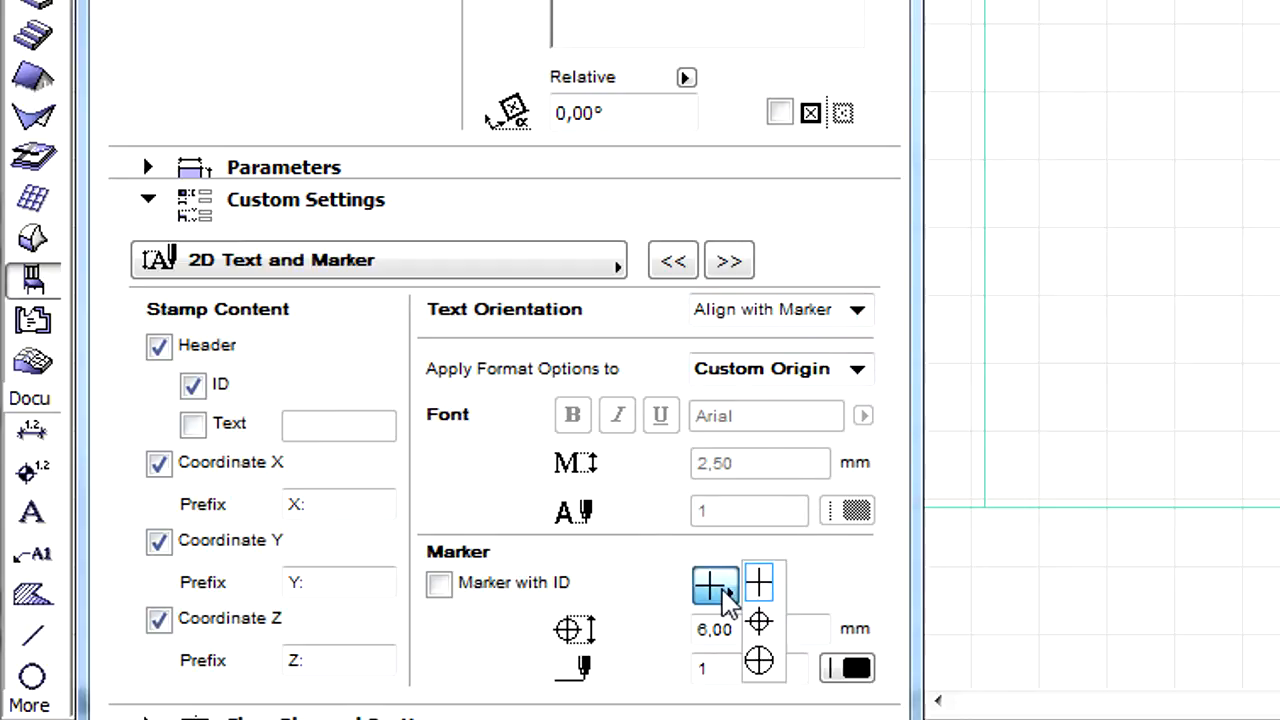
{"action": "left_click", "coordinate": [714, 587]}
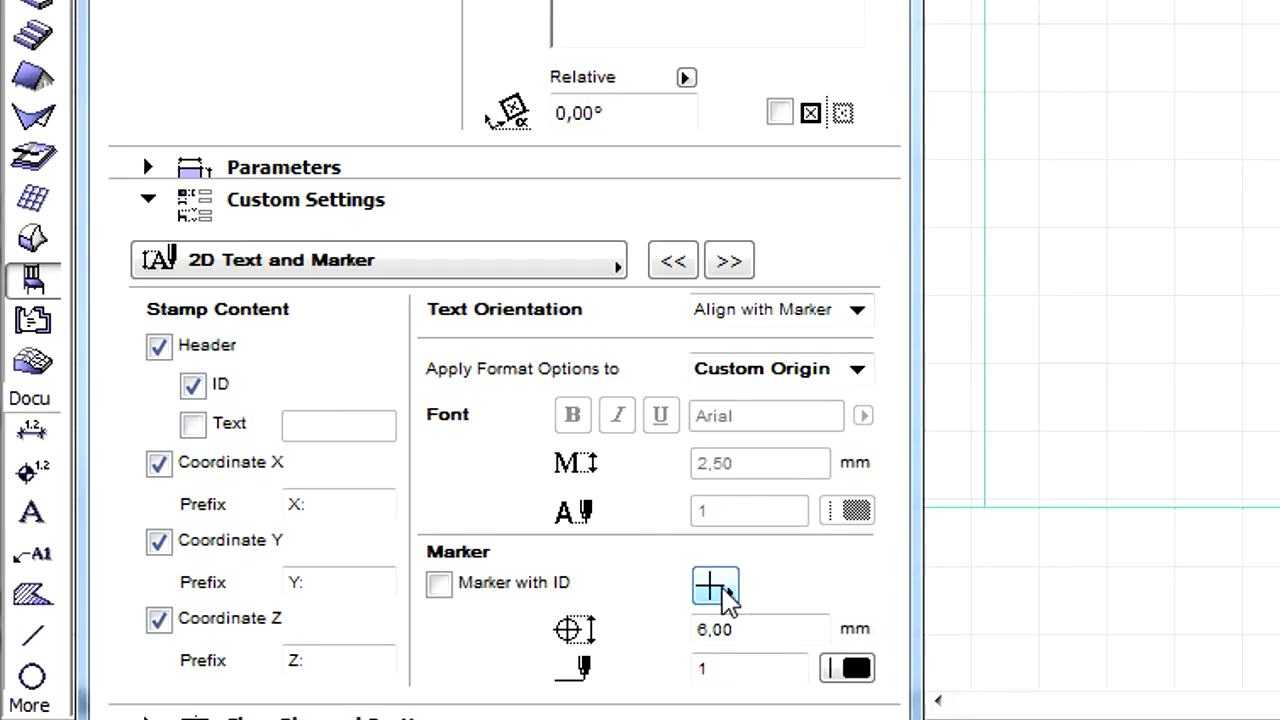
{"action": "left_click", "coordinate": [729, 260]}
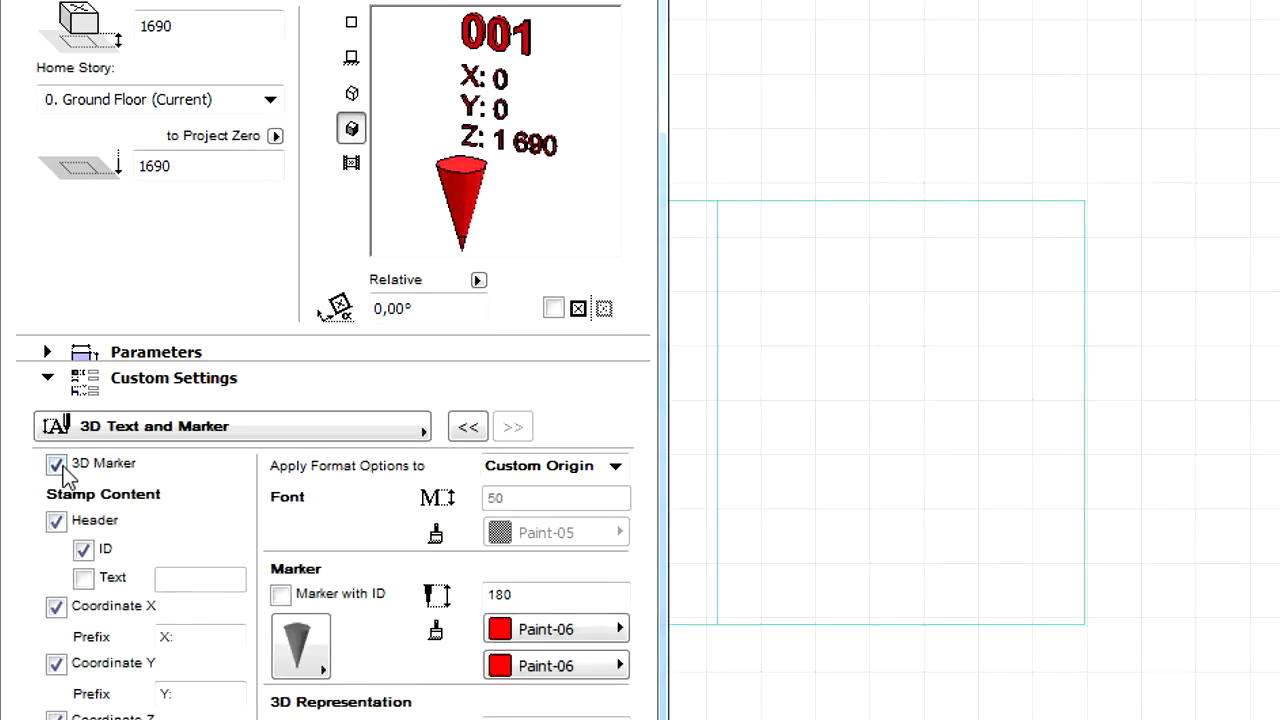
Turn on the 3D marker and give the header text the red Paint-06 surface.
{"action": "left_click", "coordinate": [553, 465]}
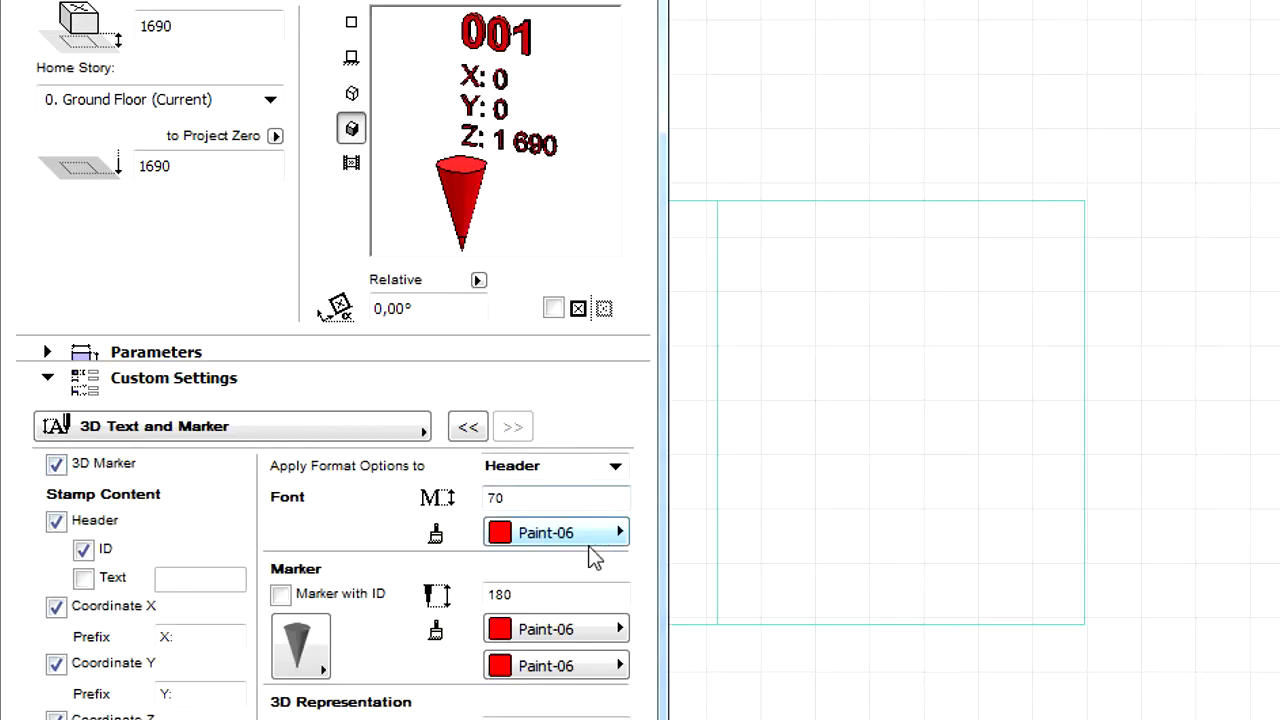
{"action": "left_click", "coordinate": [300, 645]}
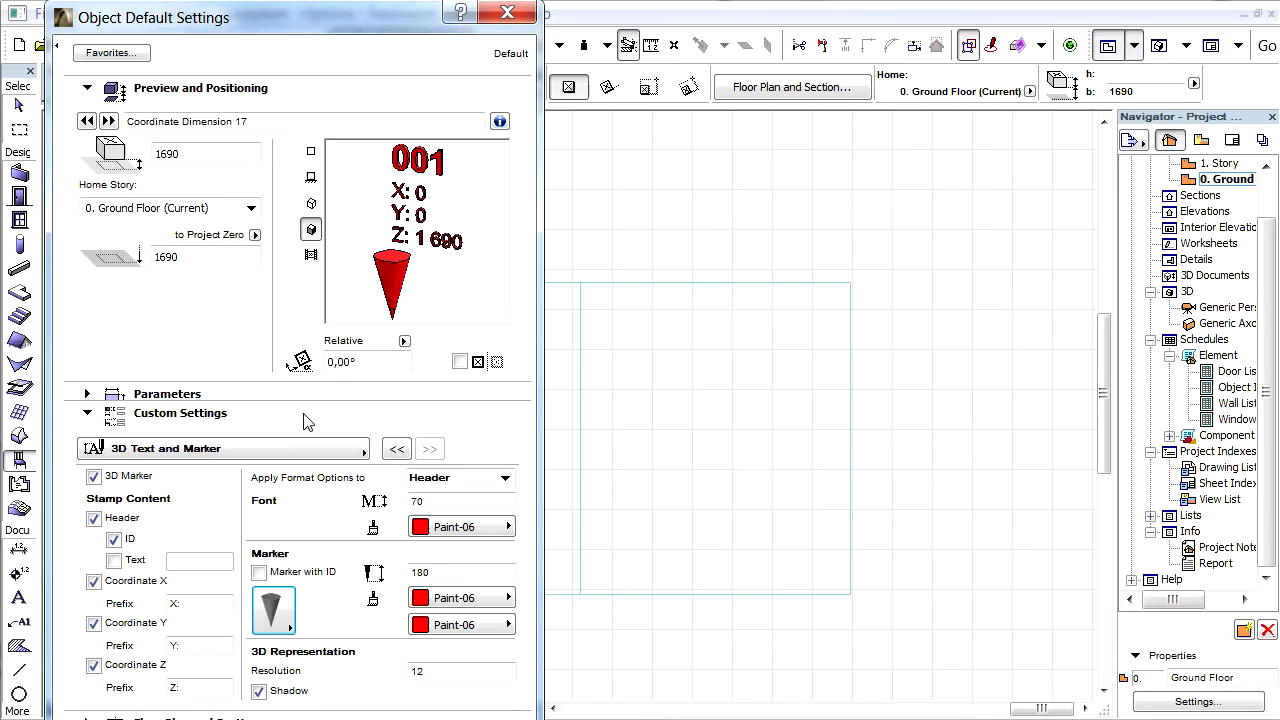
{"action": "left_click", "coordinate": [86, 413]}
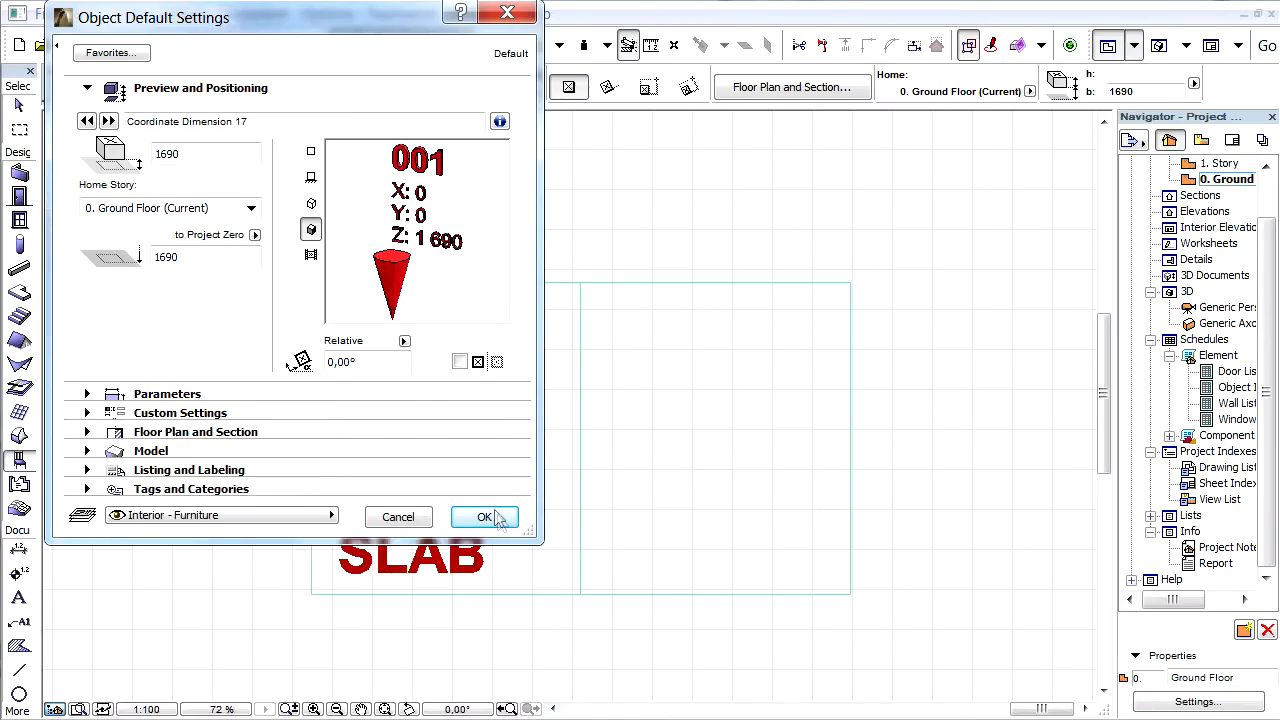
Confirm the defaults, set gravity to slabs and place stamps 001 and 002 on the slabs.
{"action": "left_click", "coordinate": [484, 516]}
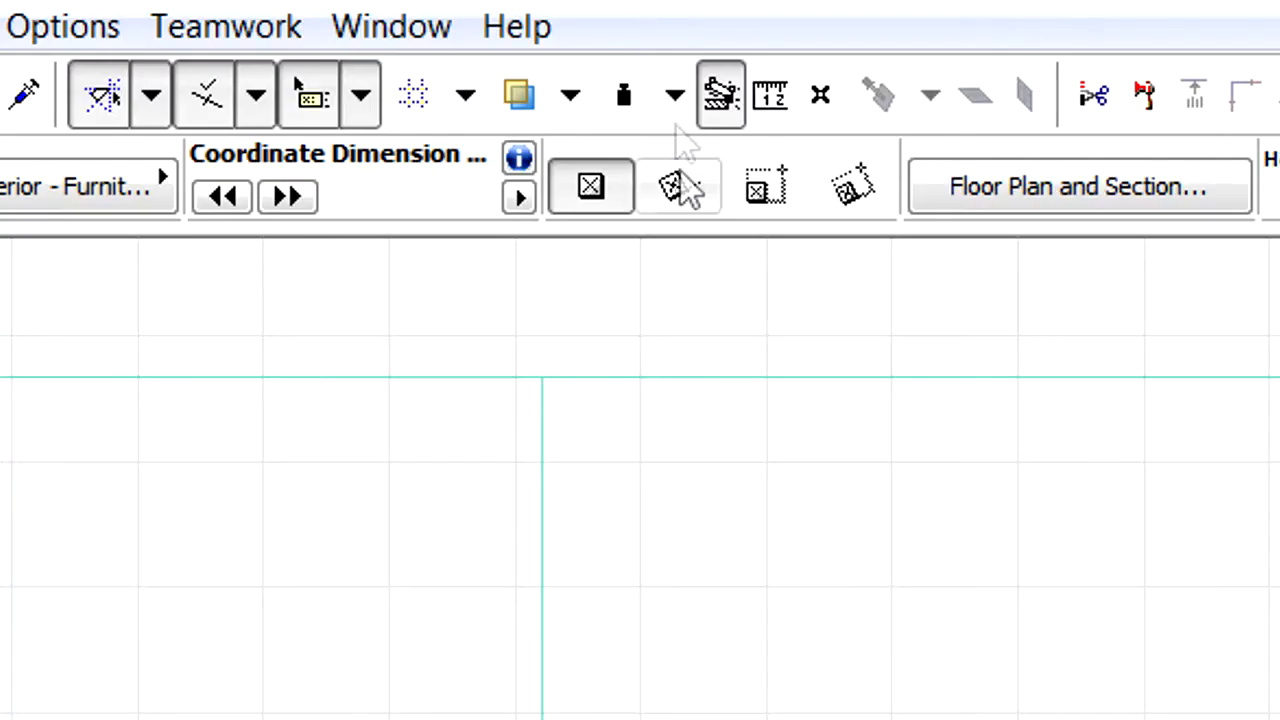
{"action": "left_click", "coordinate": [674, 94]}
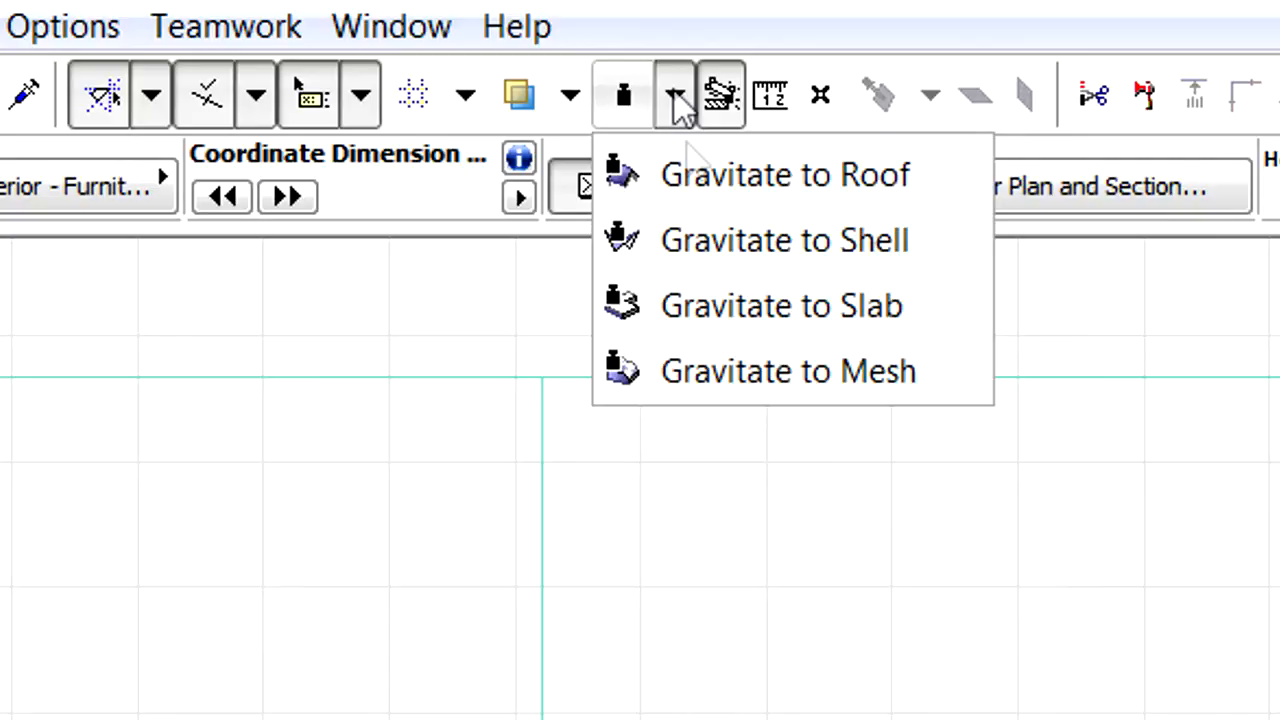
{"action": "mouse_move", "coordinate": [740, 305]}
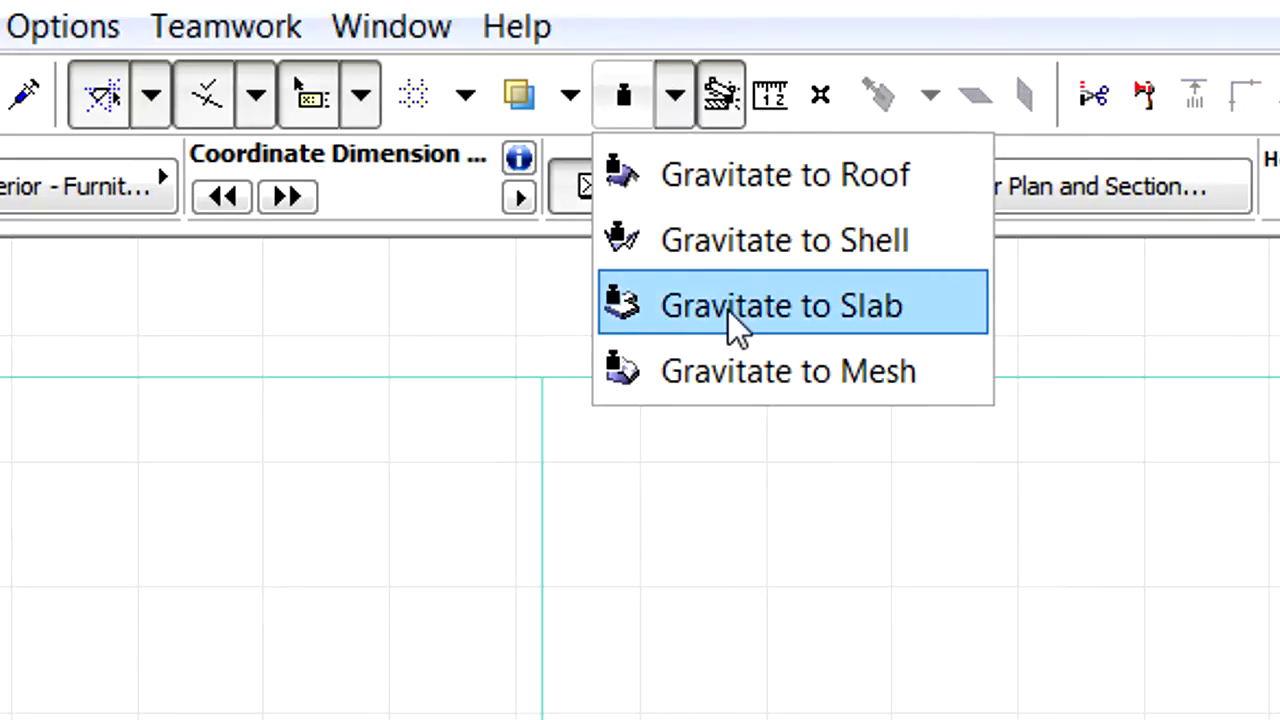
{"action": "left_click", "coordinate": [782, 305]}
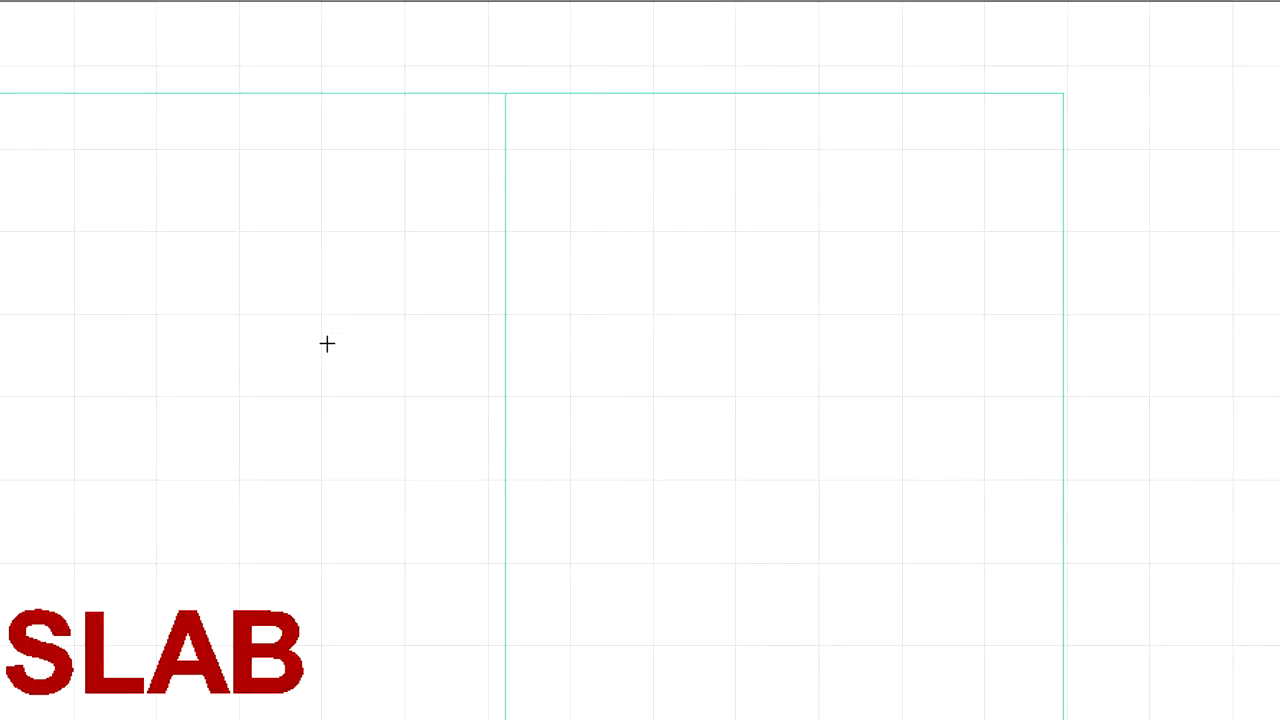
{"action": "left_click", "coordinate": [327, 344]}
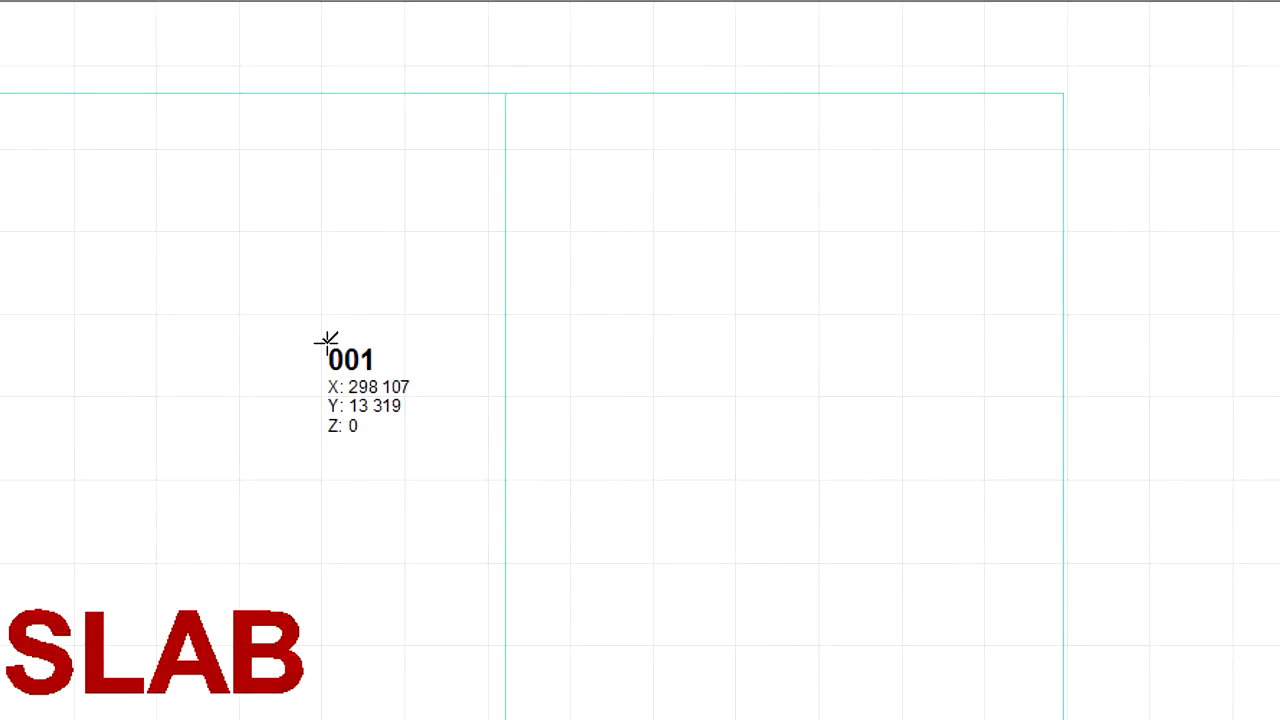
{"action": "left_click", "coordinate": [720, 360]}
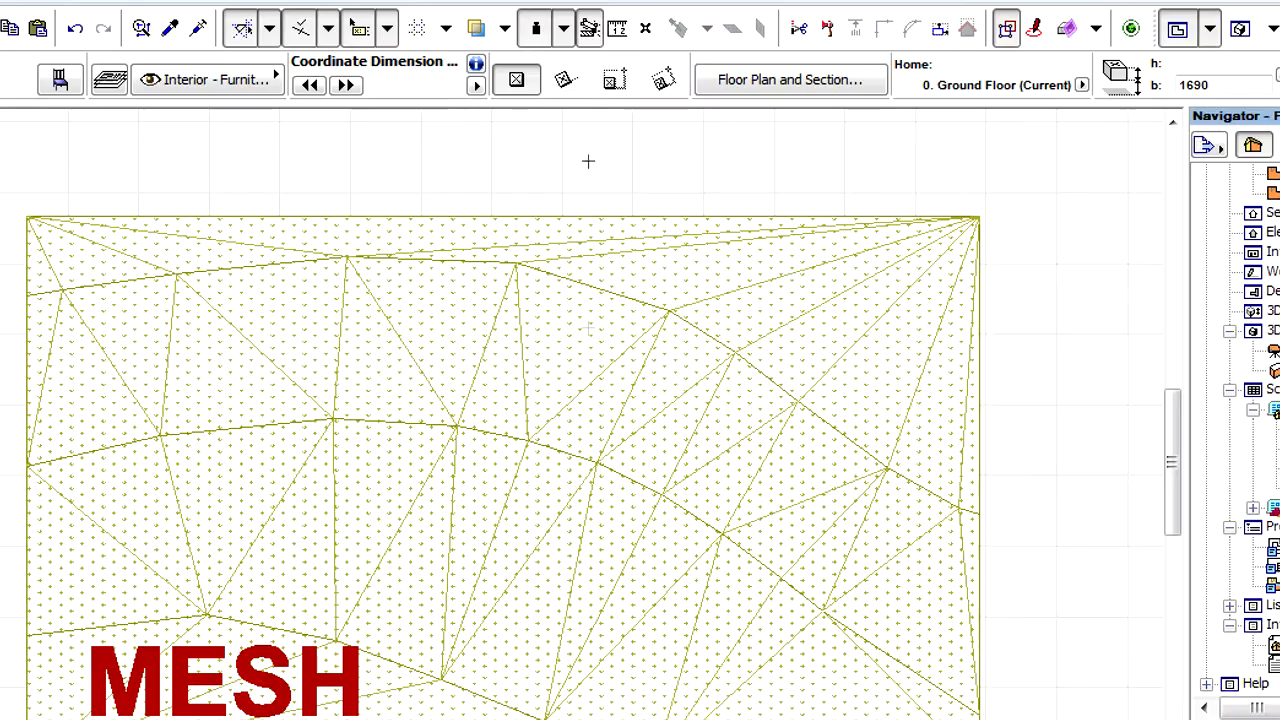
Set gravity to mesh and place stamps 003 and 004 on the terrain, reading Z 1 449 and 2 161.
{"action": "left_click", "coordinate": [563, 27]}
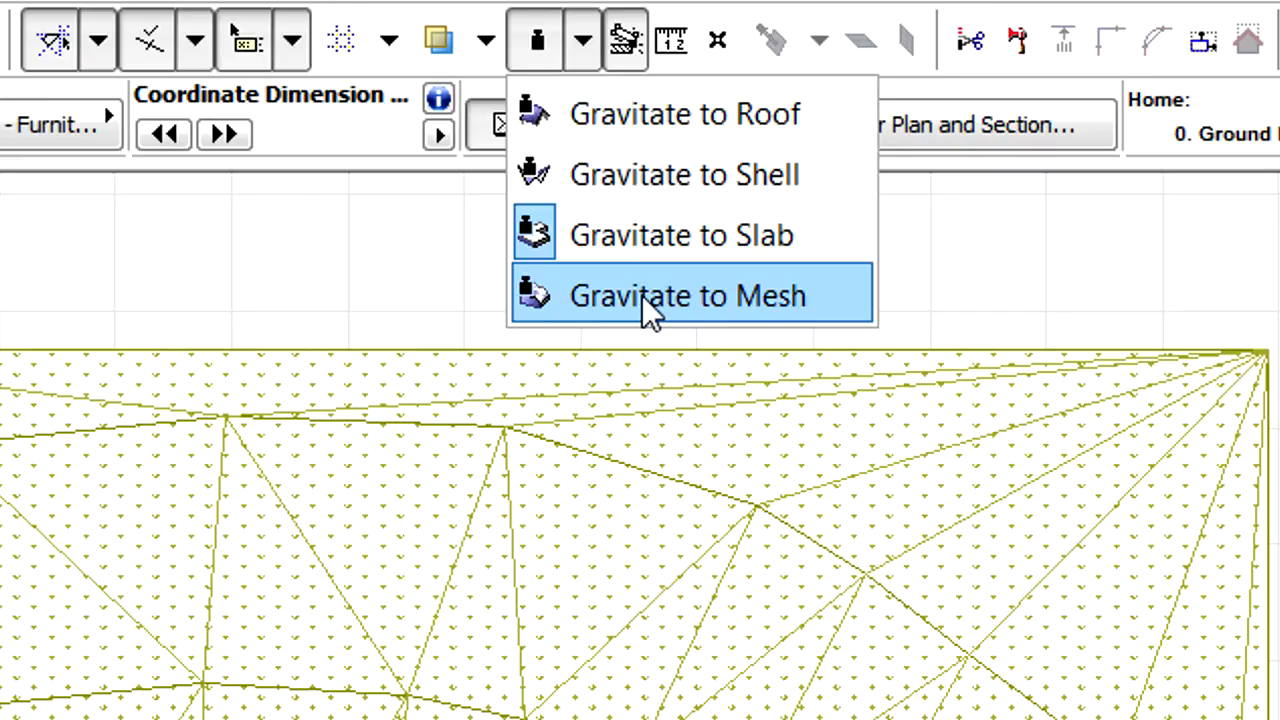
{"action": "left_click", "coordinate": [688, 295]}
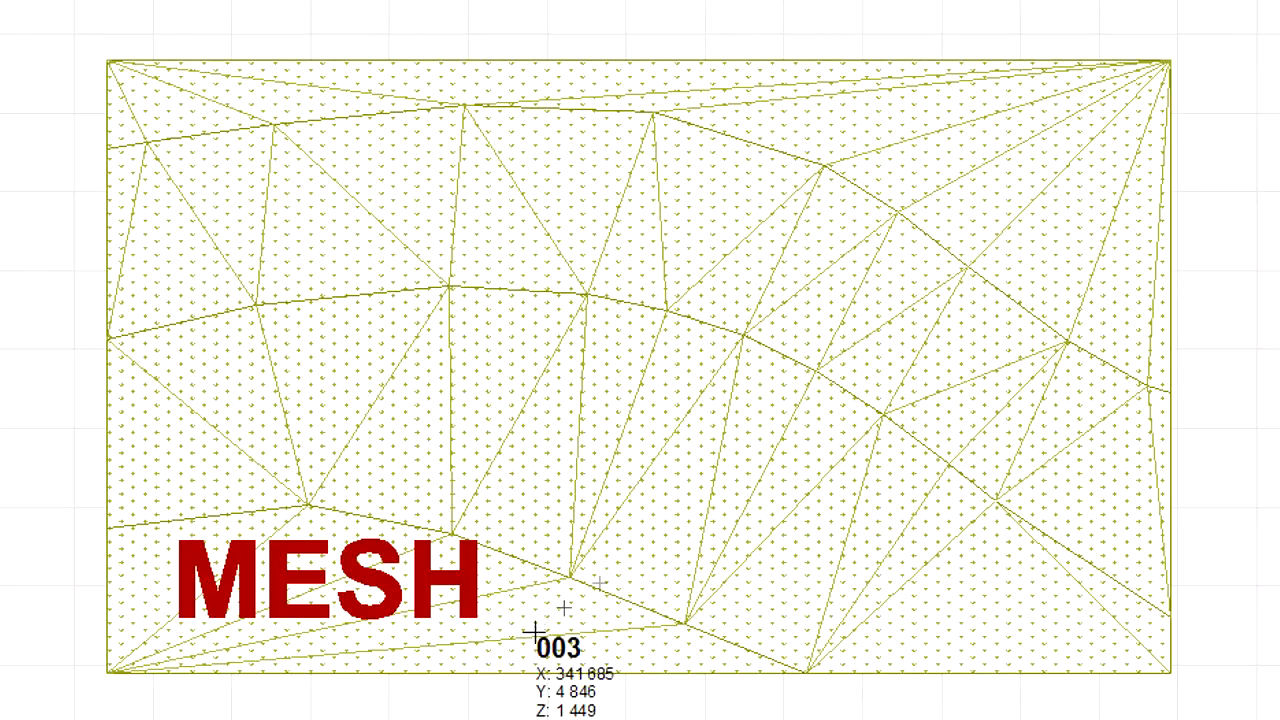
{"action": "left_click", "coordinate": [655, 510]}
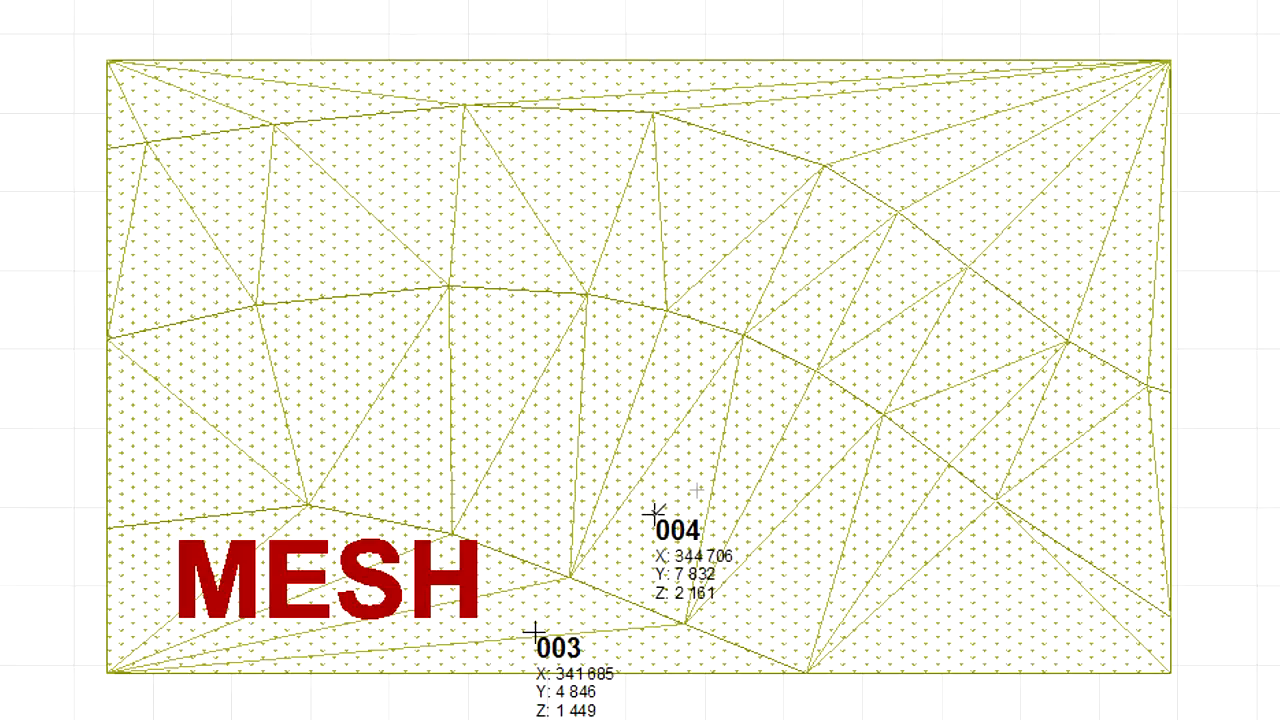
{"action": "left_click", "coordinate": [886, 277]}
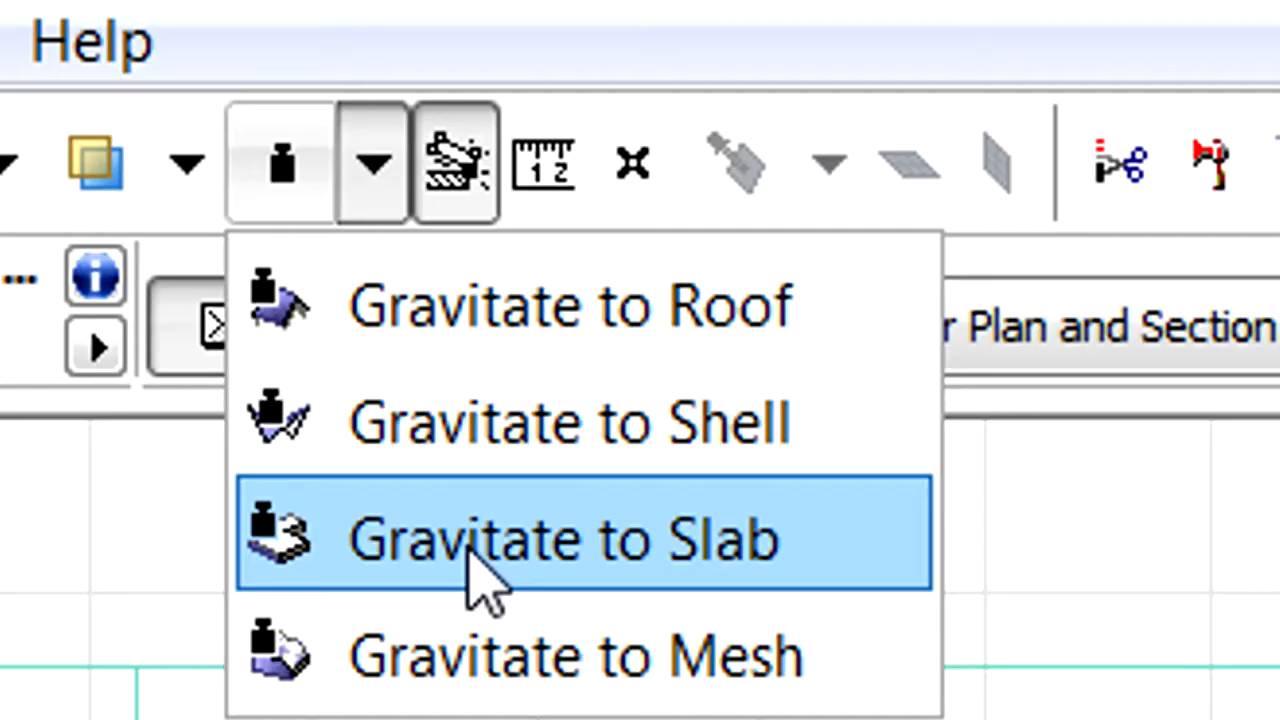
Set gravity back to slabs before viewing the markers in 3D.
{"action": "left_click", "coordinate": [566, 537]}
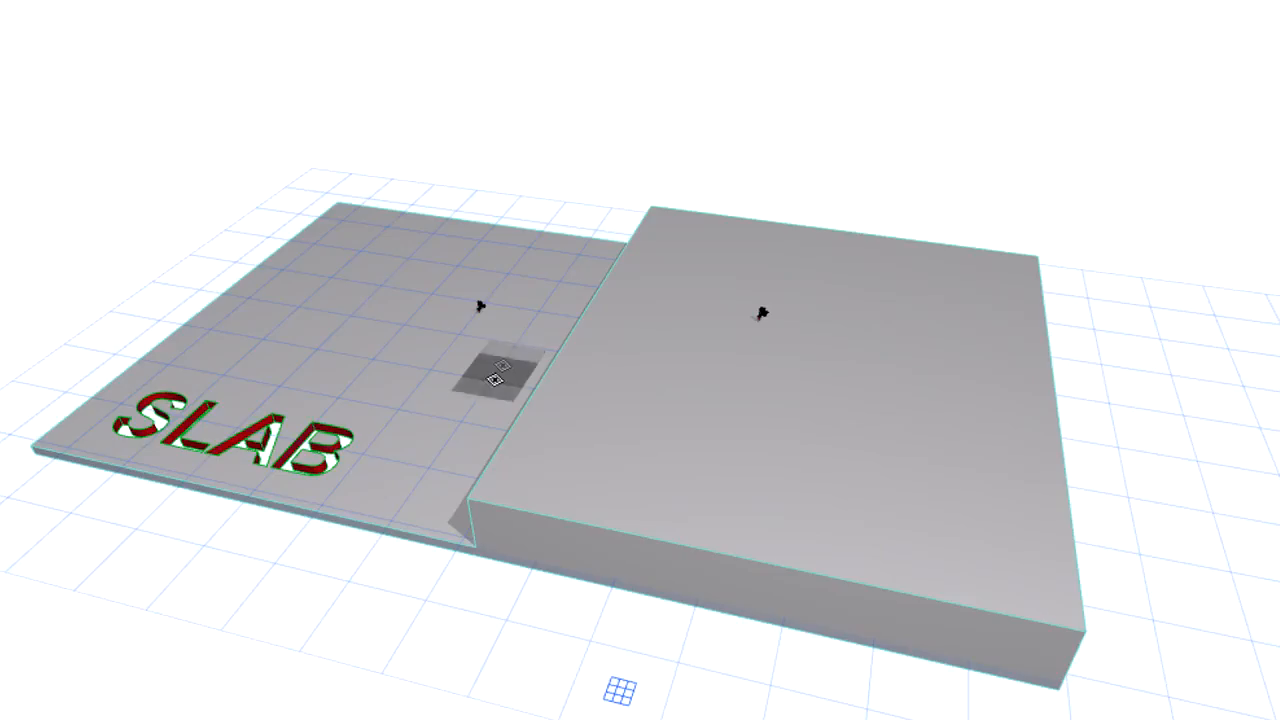